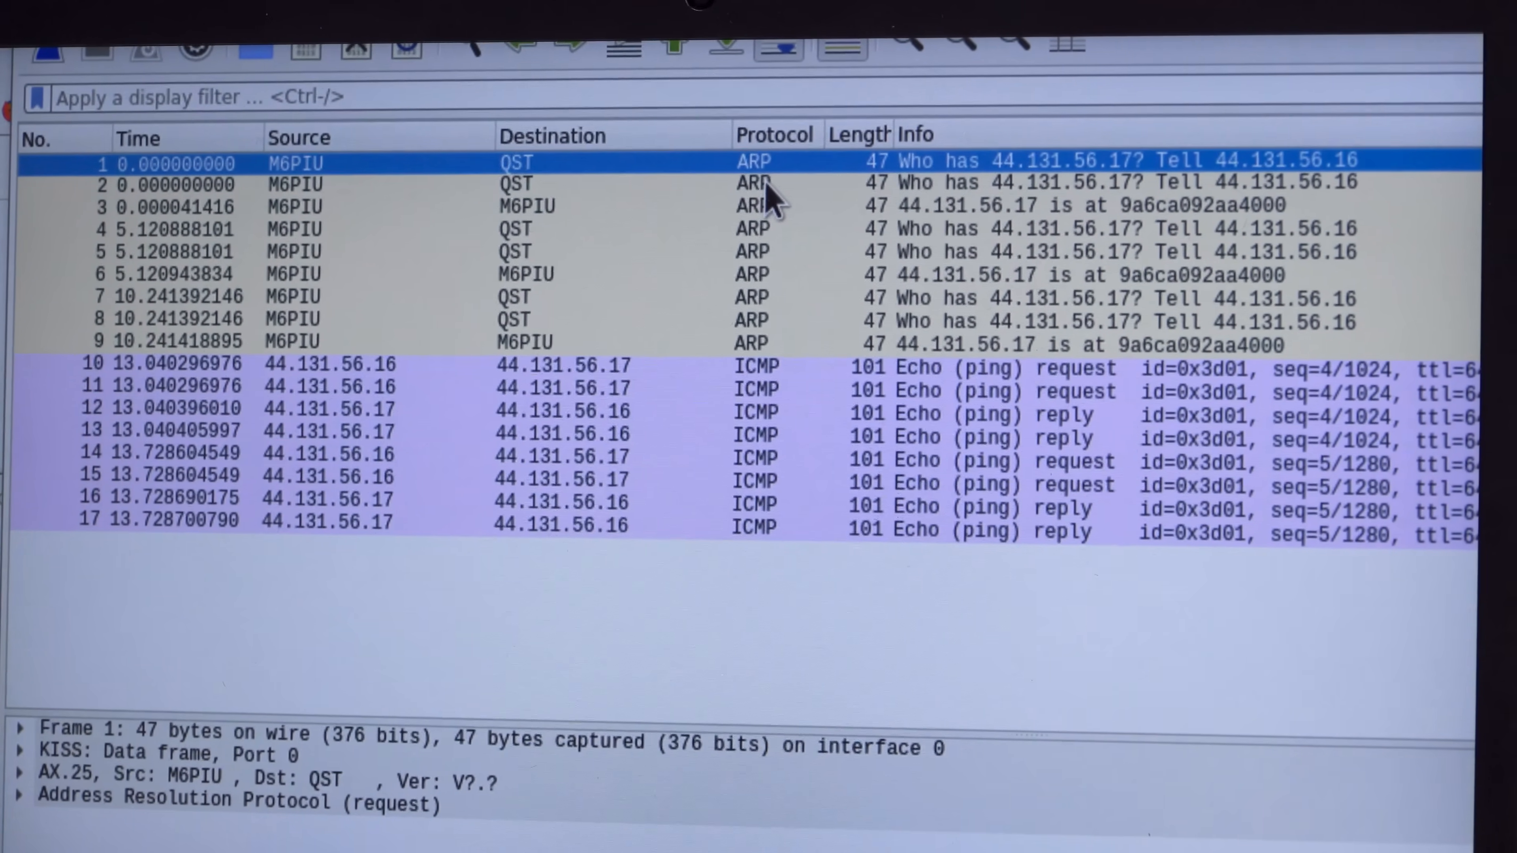
- Select packet 3, the ARP reply placing 44.131.56.17 at 9a6ca092aa4000, to view its details
{"action": "left_click", "coordinate": [755, 207]}
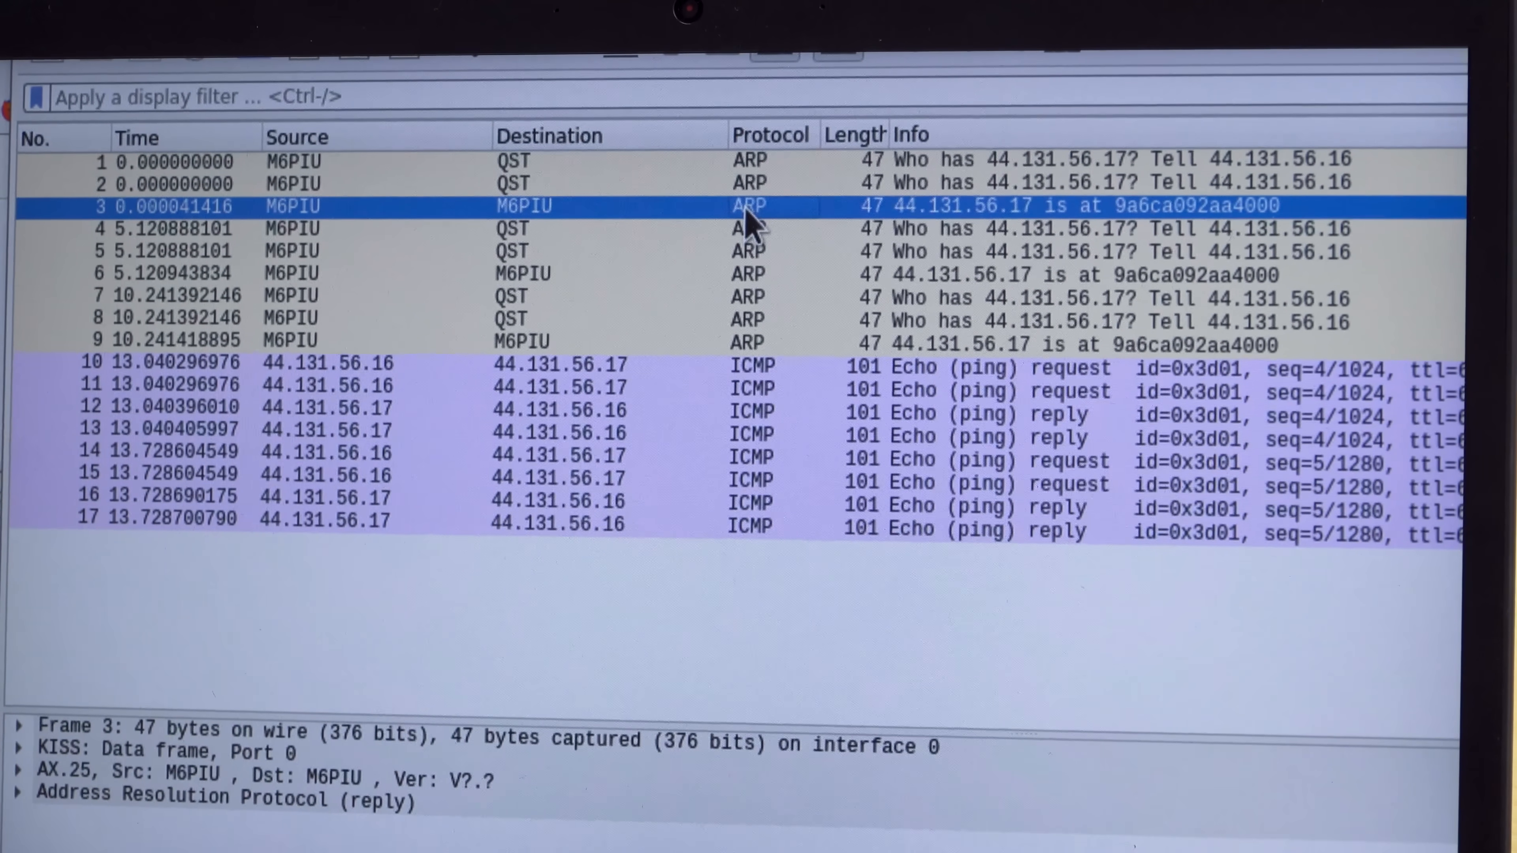